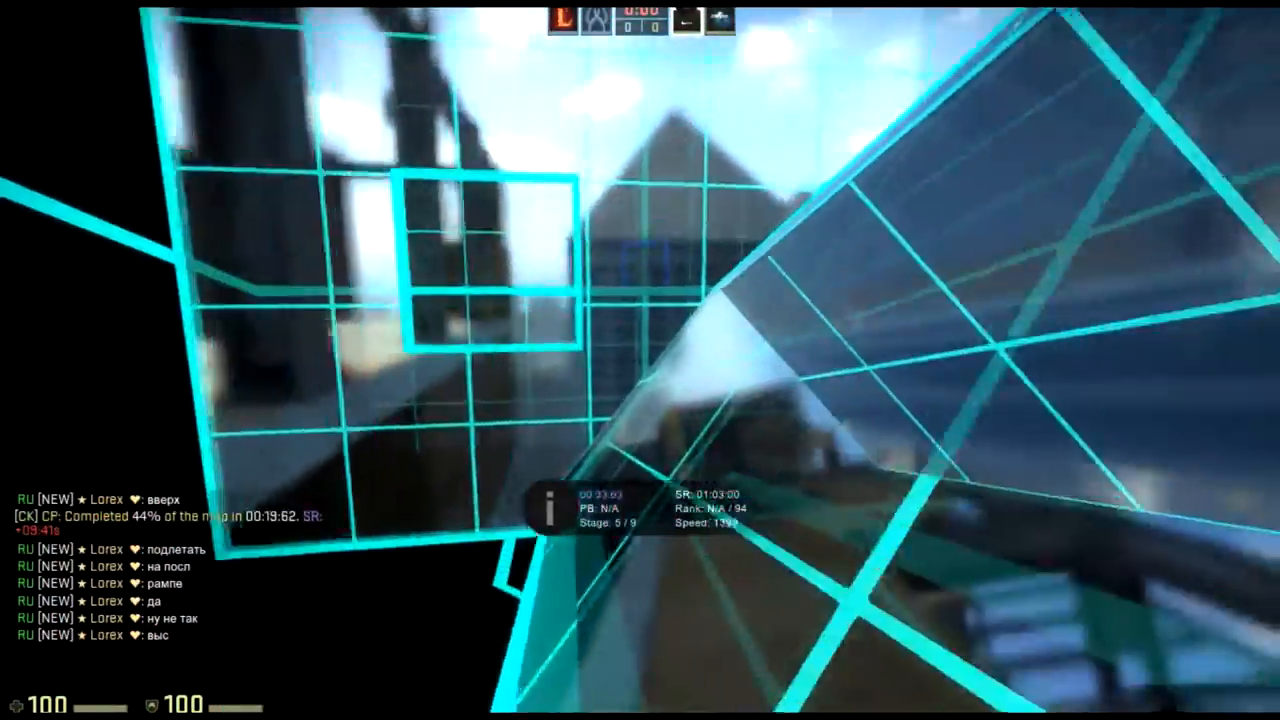
mouse_move(640, 360)
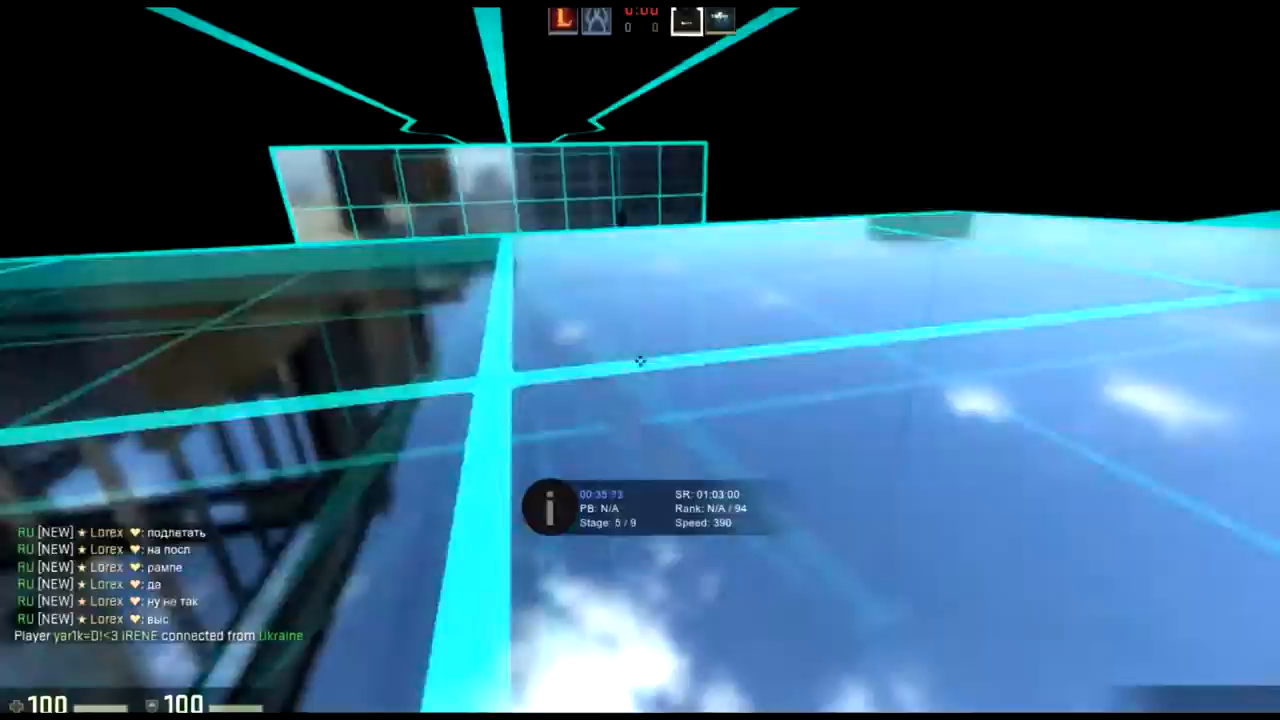